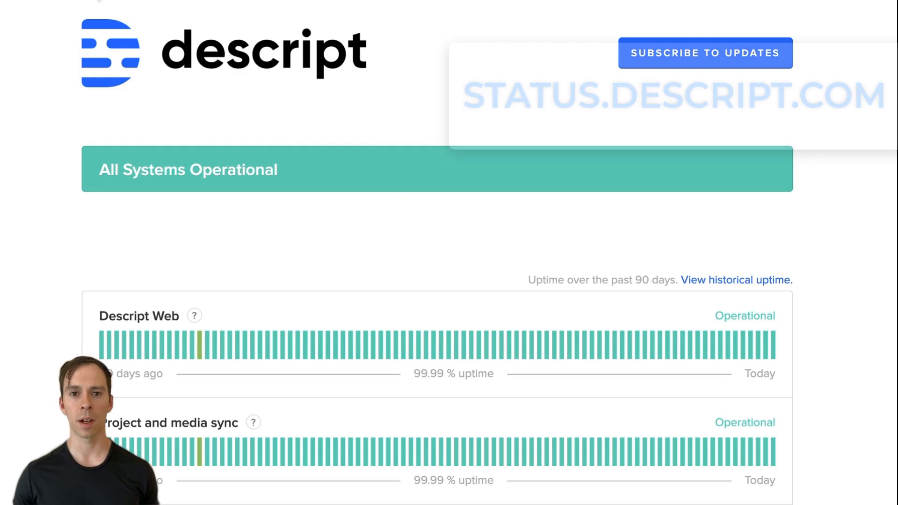
- Scroll the project, then bring up the YouTube publish form with Private access prefilled
scroll(down, 3)
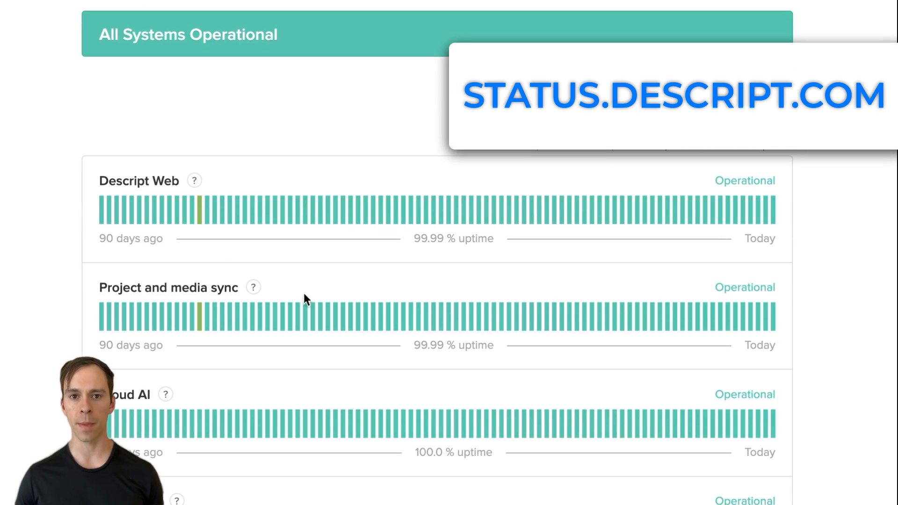
scroll(down, 3)
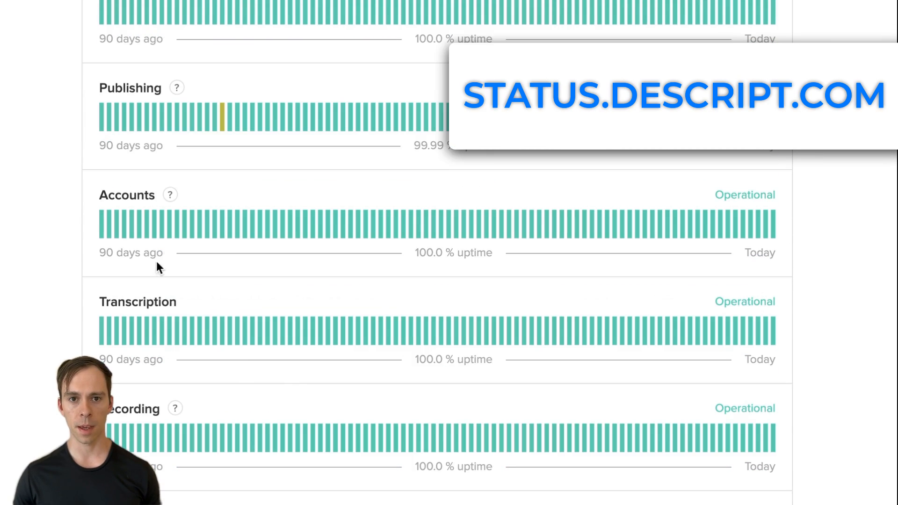
scroll(down, 3)
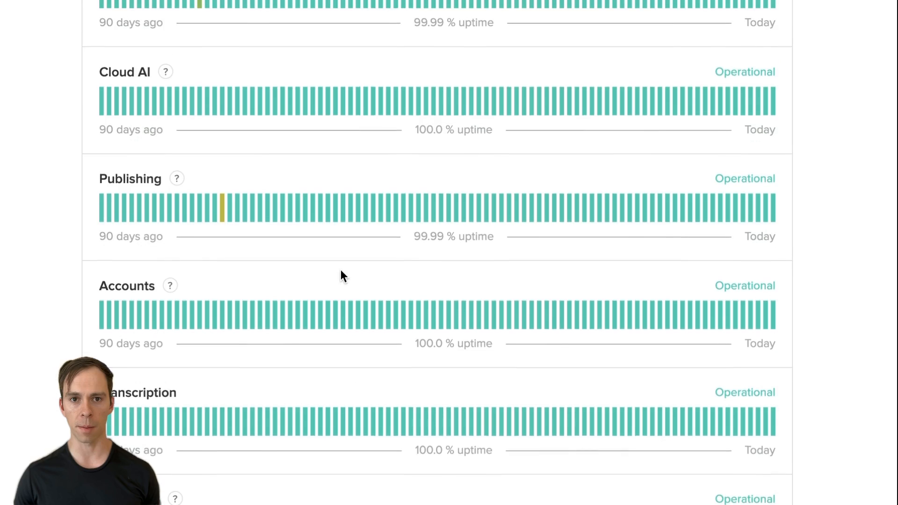
scroll(down, 3)
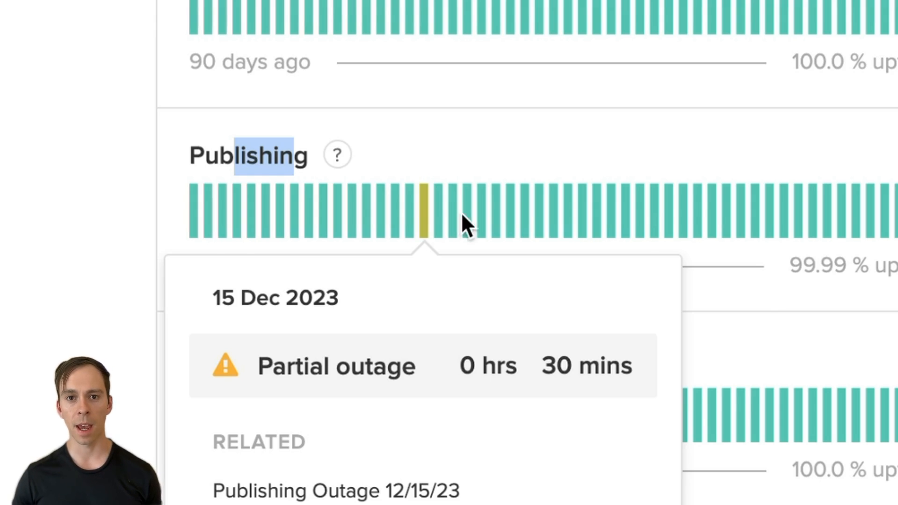
mouse_move(518, 209)
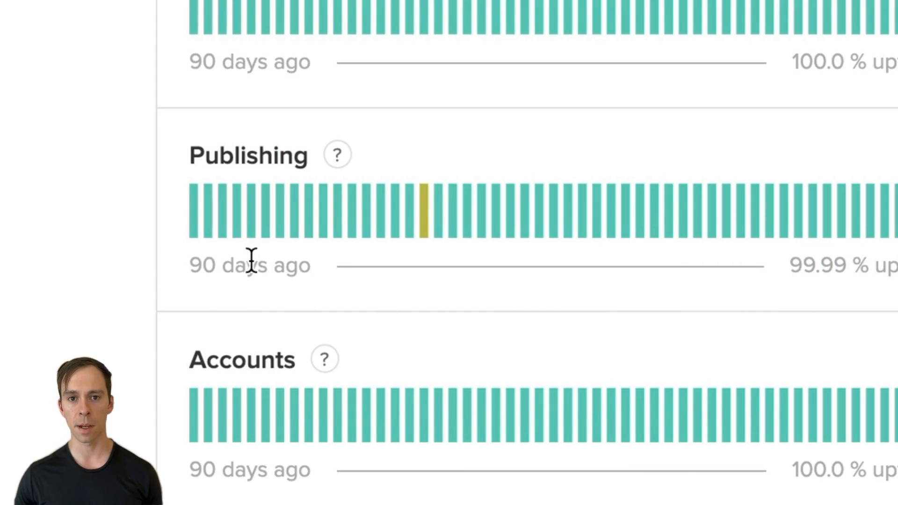
scroll(down, 3)
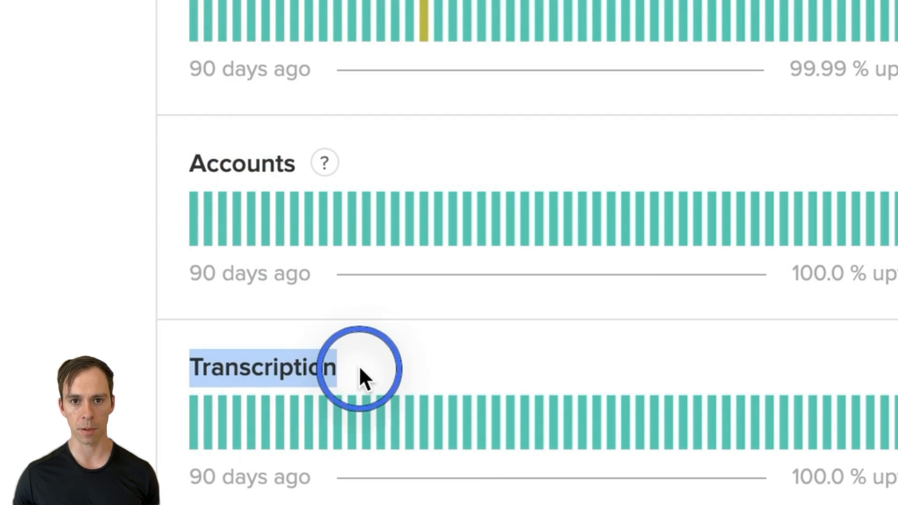
scroll(down, 3)
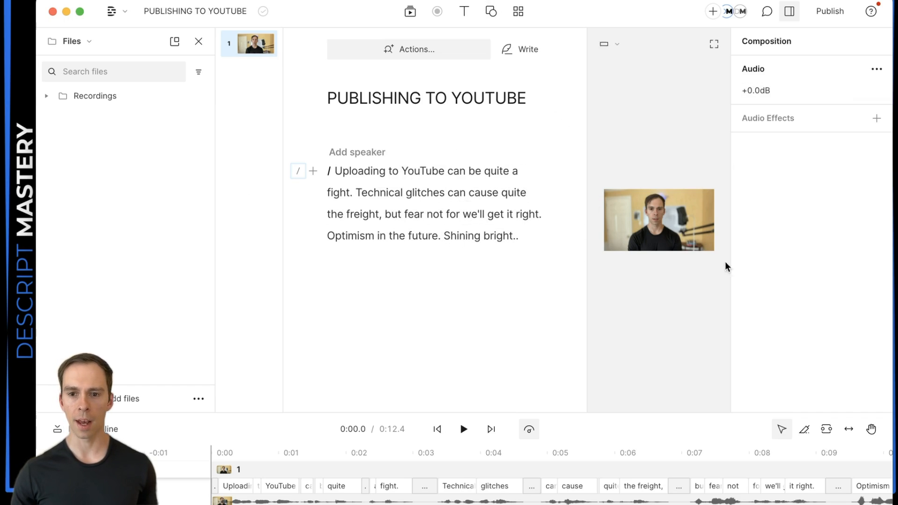
click(829, 11)
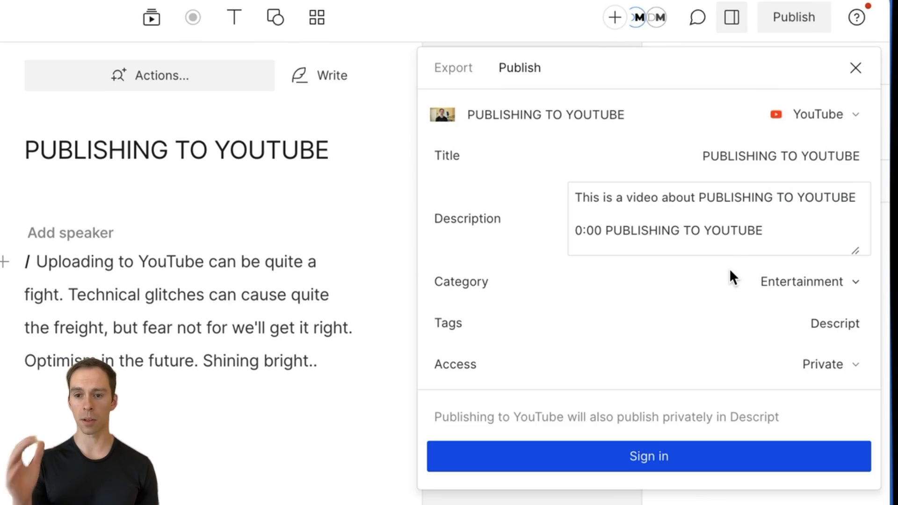
mouse_move(592, 139)
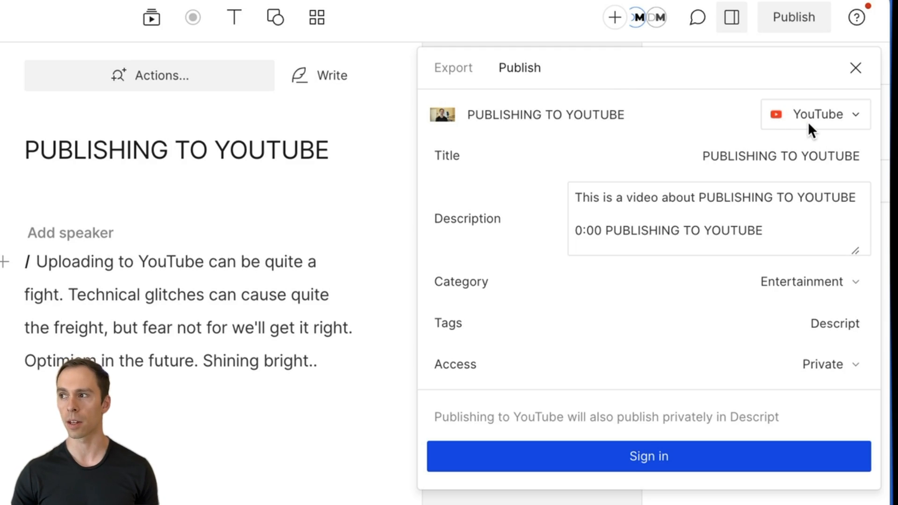
- Change the destination to Web link and publish at Max resolution with link-only access
click(813, 114)
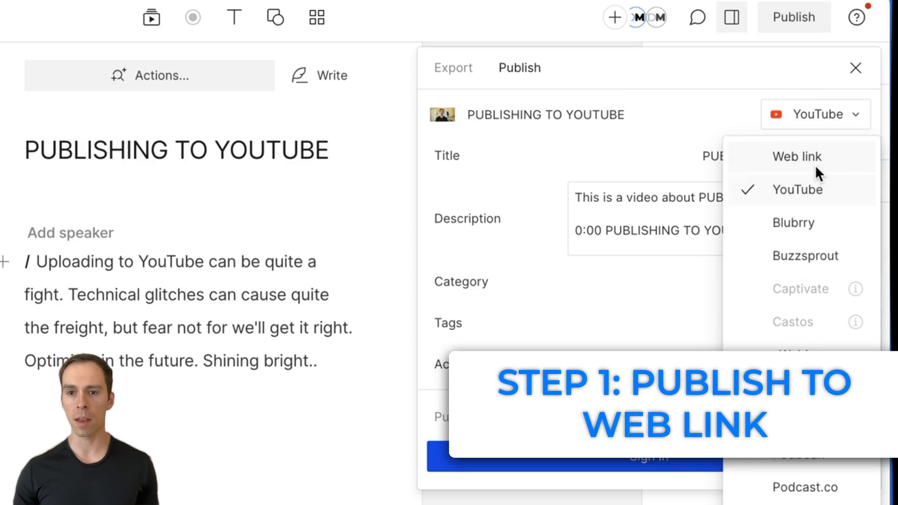
click(797, 157)
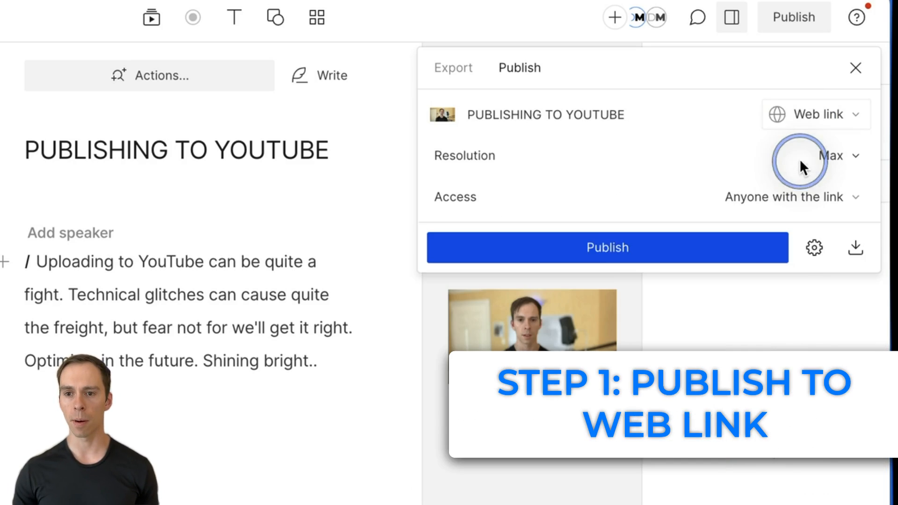
click(607, 247)
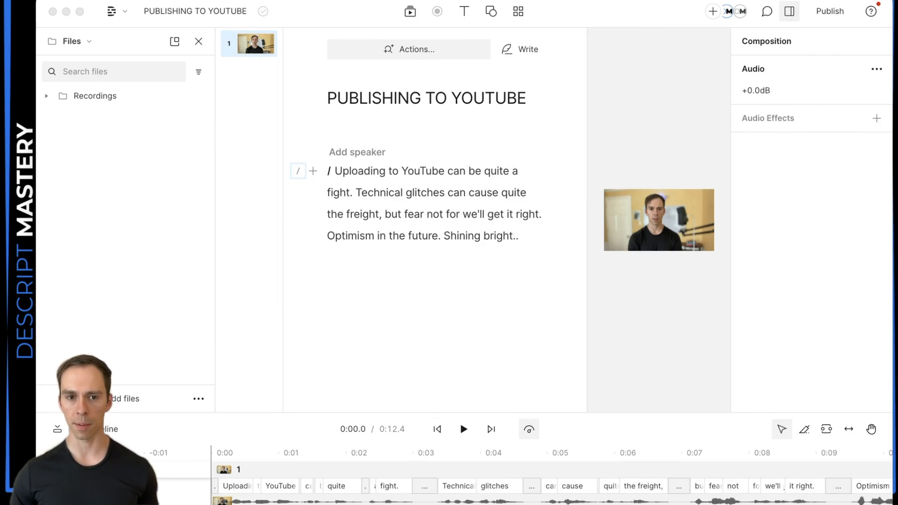
- Bring the publish panel back and set the destination from Web link to YouTube
click(829, 11)
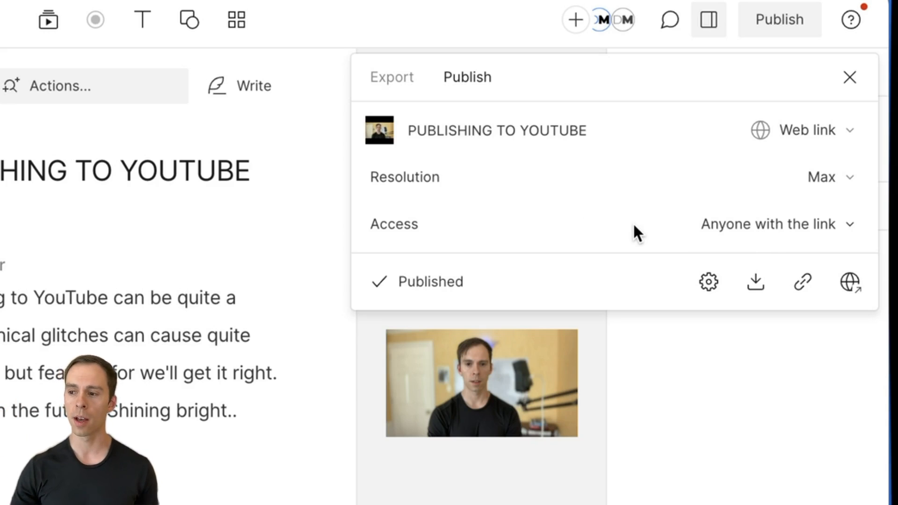
click(804, 130)
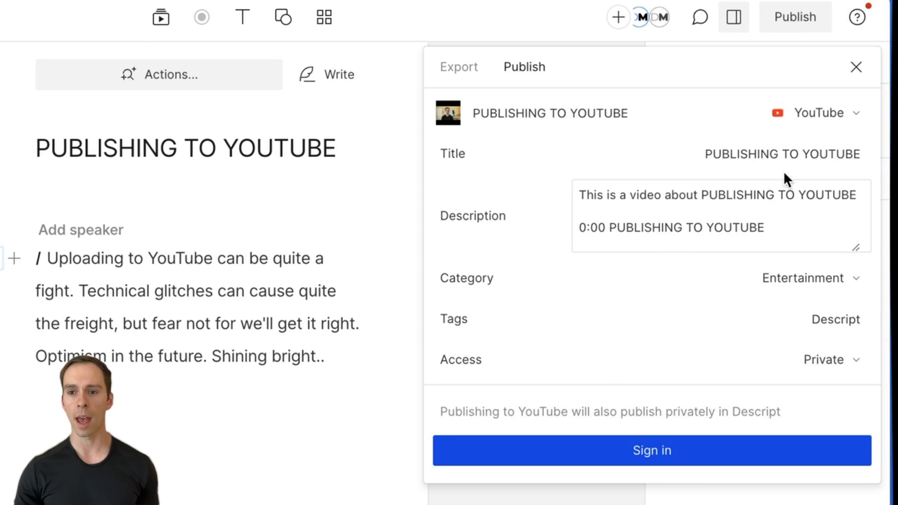
click(447, 112)
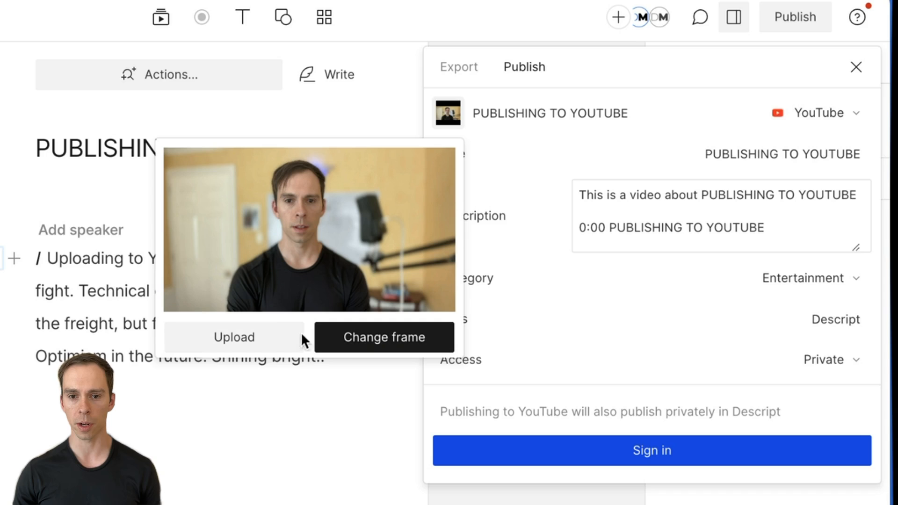
mouse_move(301, 263)
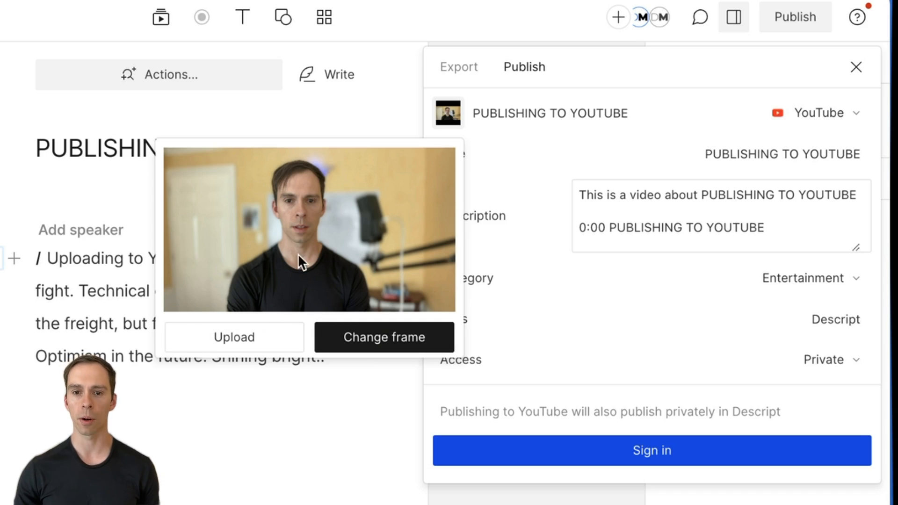
mouse_move(763, 155)
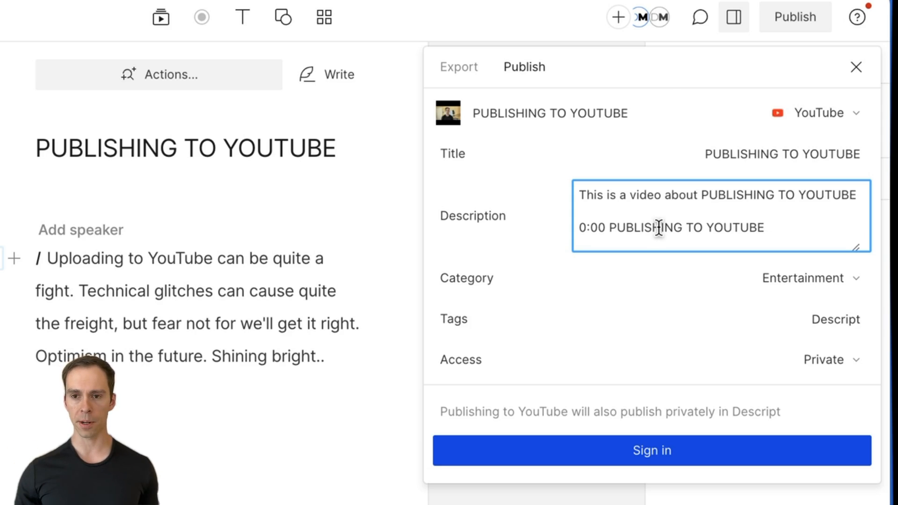
mouse_move(228, 94)
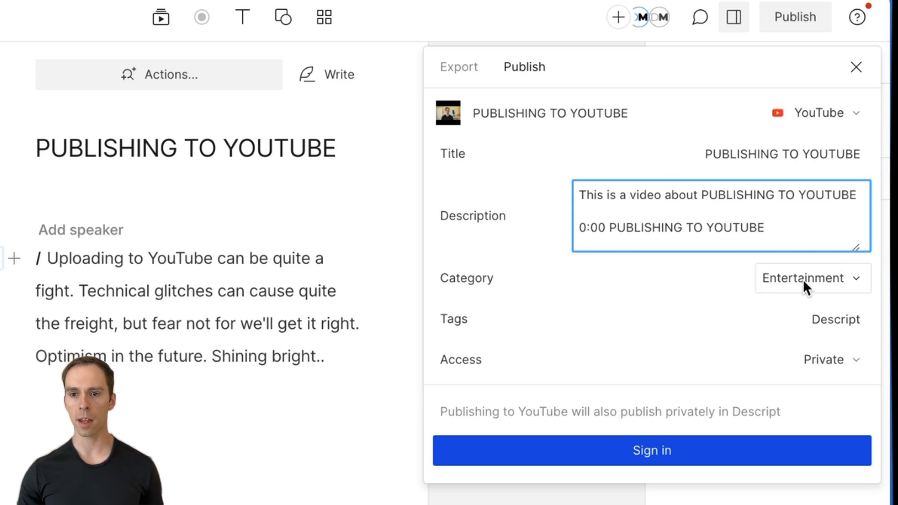
click(744, 319)
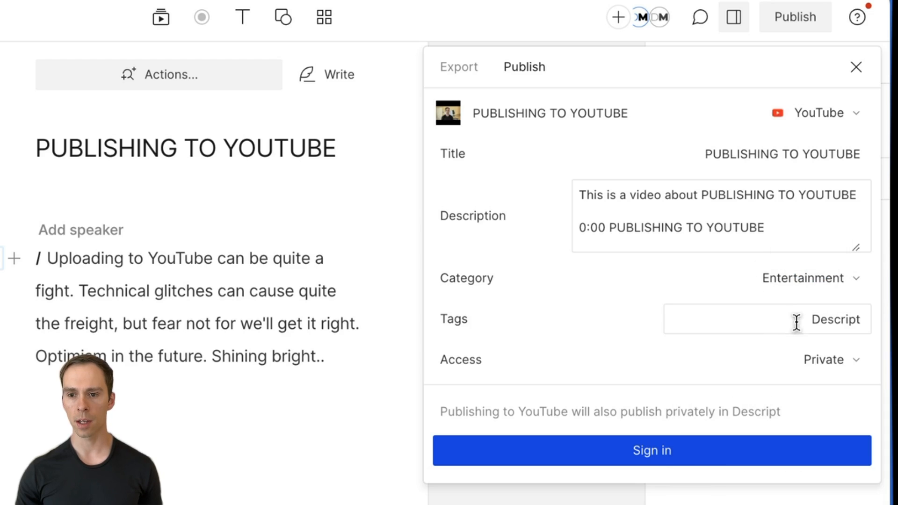
click(832, 360)
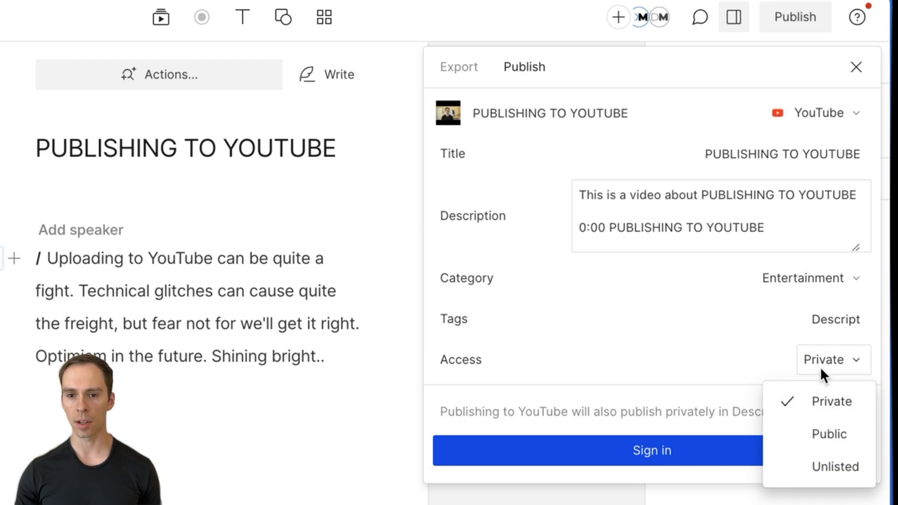
click(824, 359)
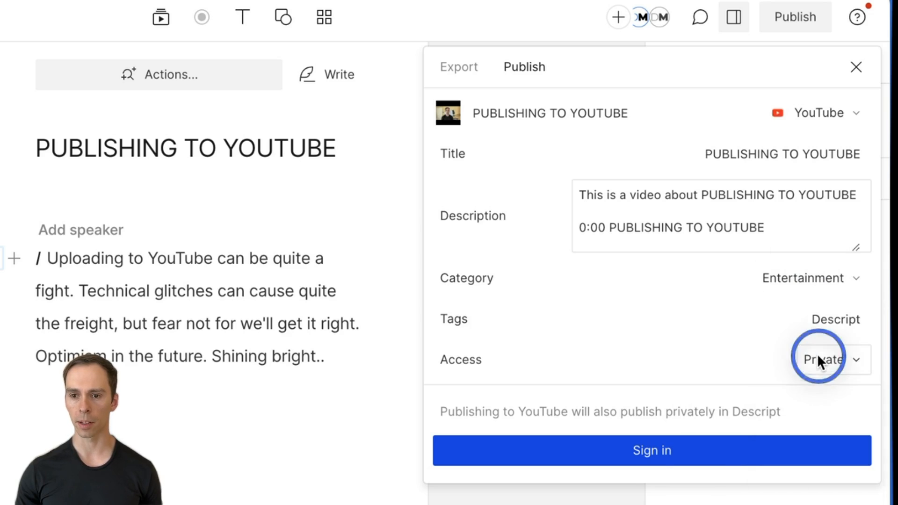
mouse_move(783, 360)
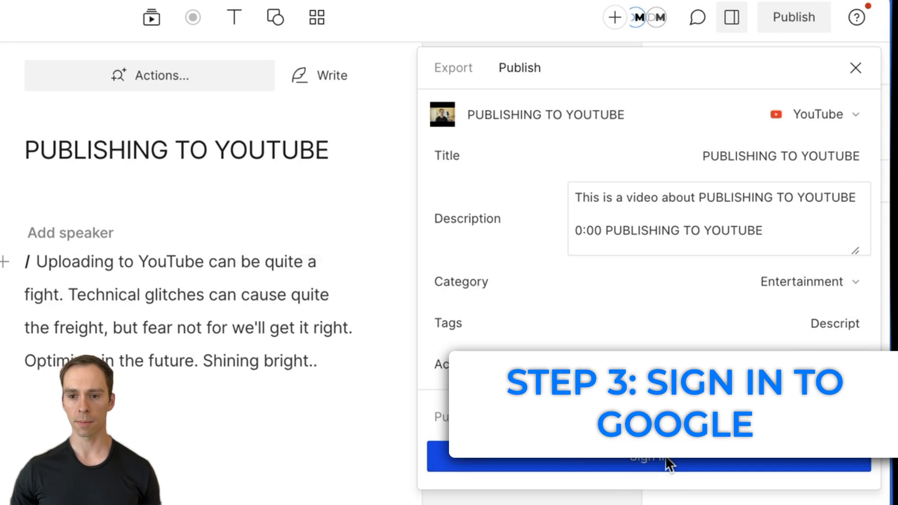
- Sign in with Google and grant Descript both YouTube manage and view permissions
click(650, 455)
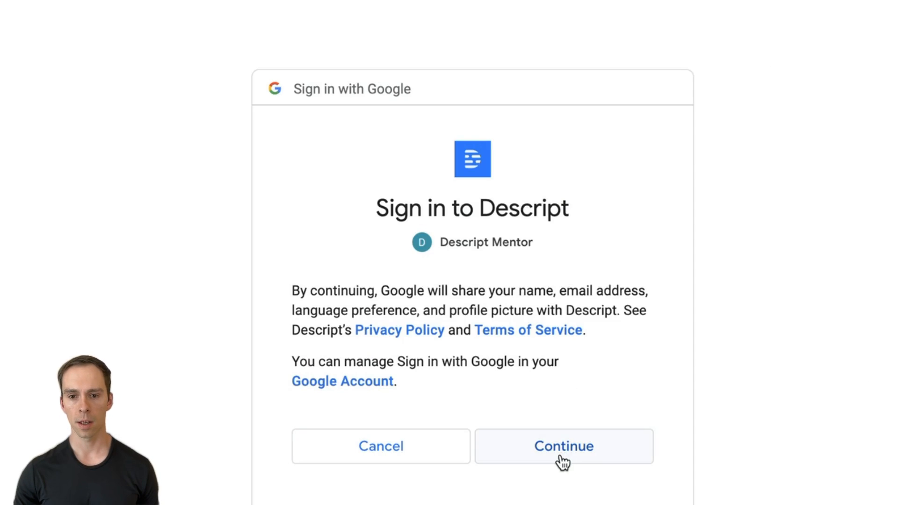
click(564, 446)
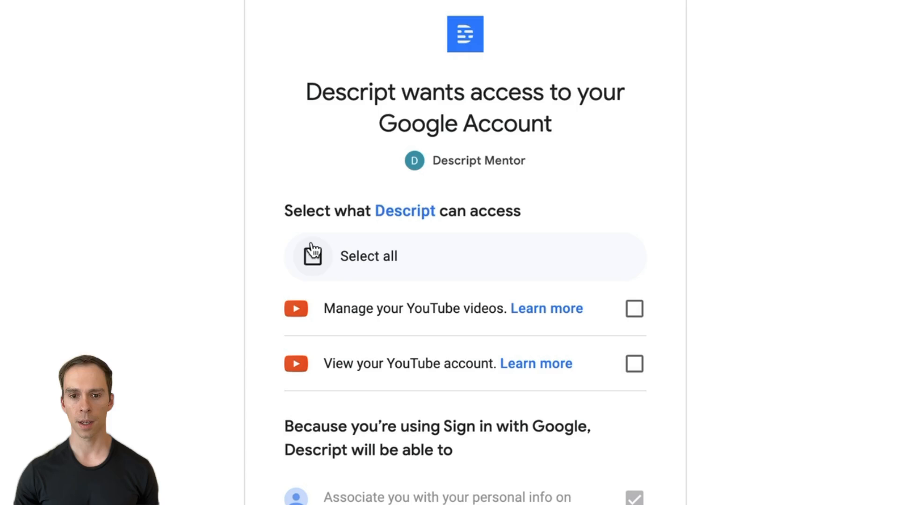
click(312, 256)
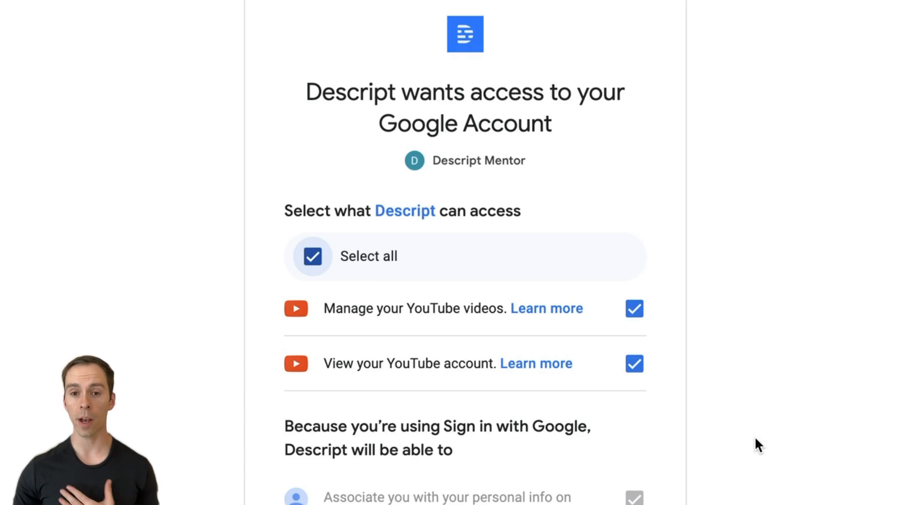
scroll(down, 3)
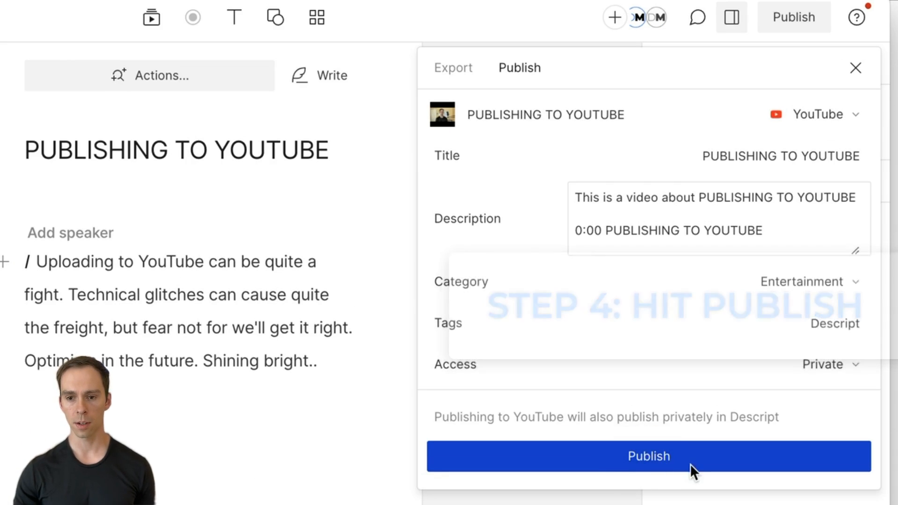
- Publish the video to YouTube with Private access
click(648, 456)
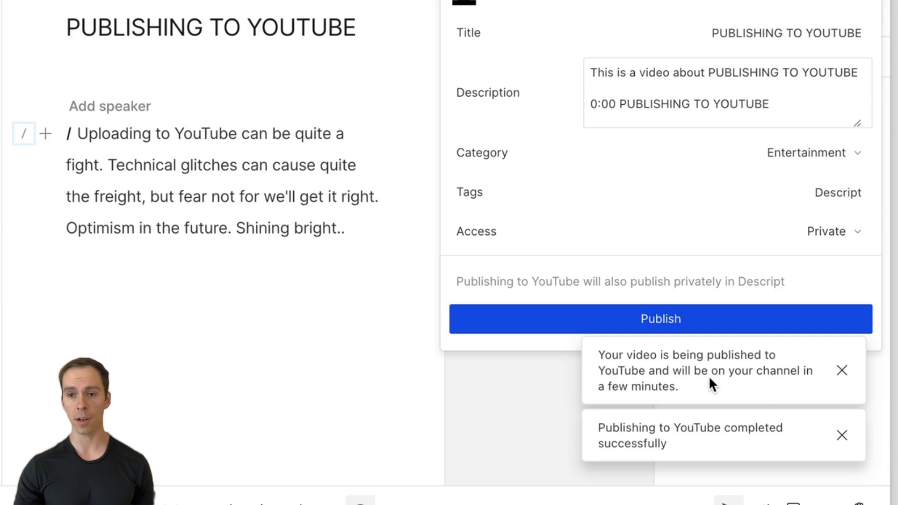
mouse_move(778, 273)
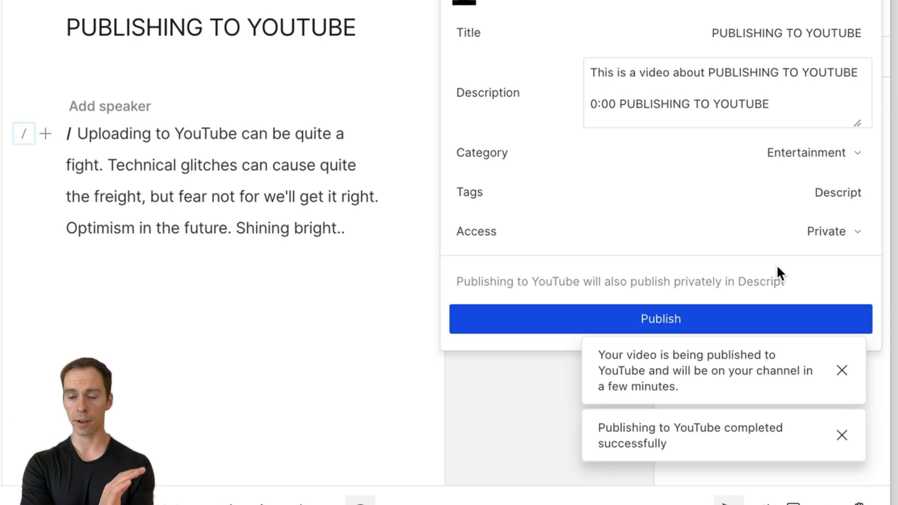